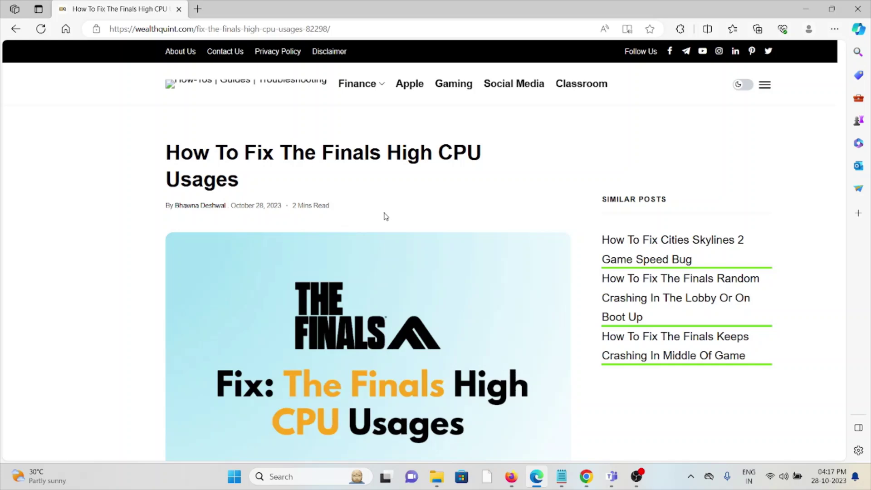
pyautogui.scroll(-3)
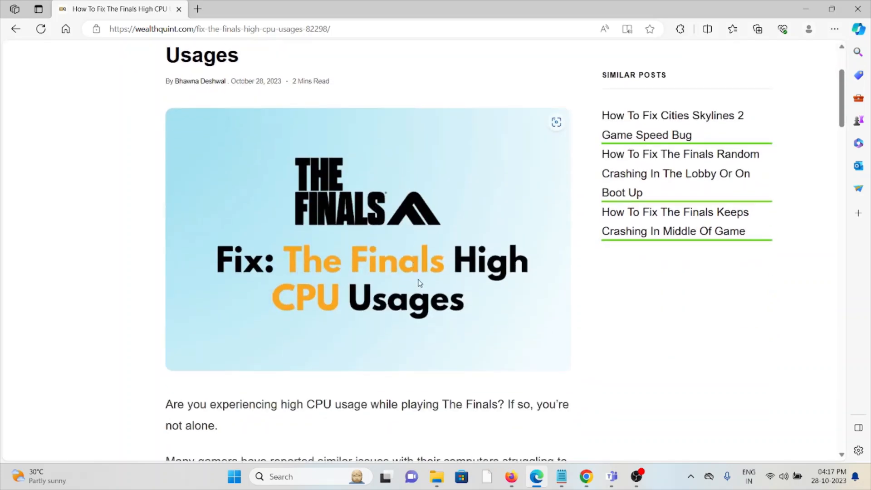
pyautogui.scroll(-3)
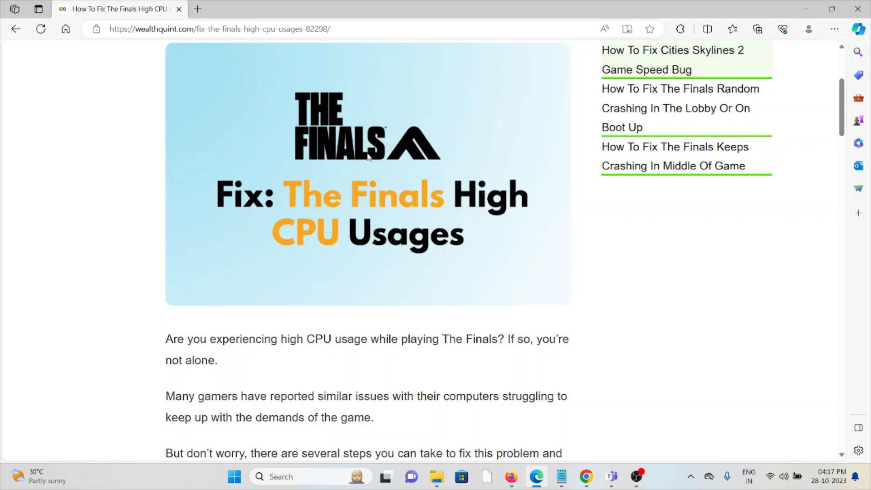
pyautogui.scroll(3)
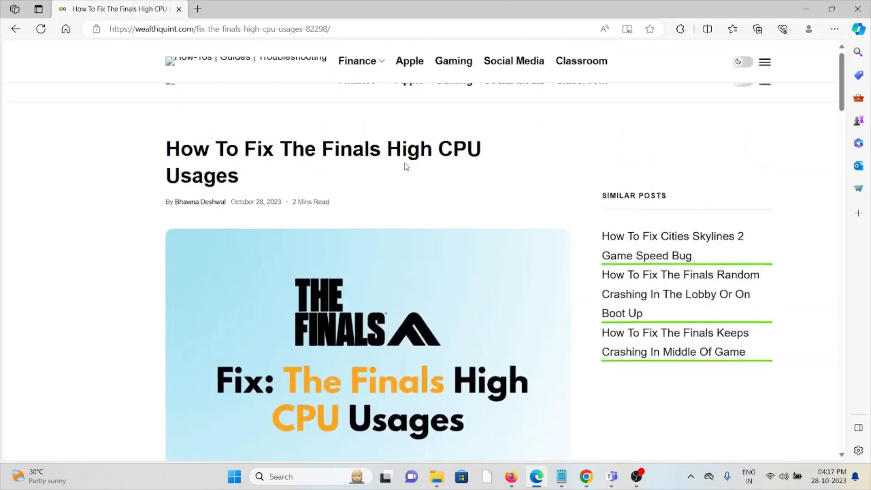
pyautogui.scroll(-3)
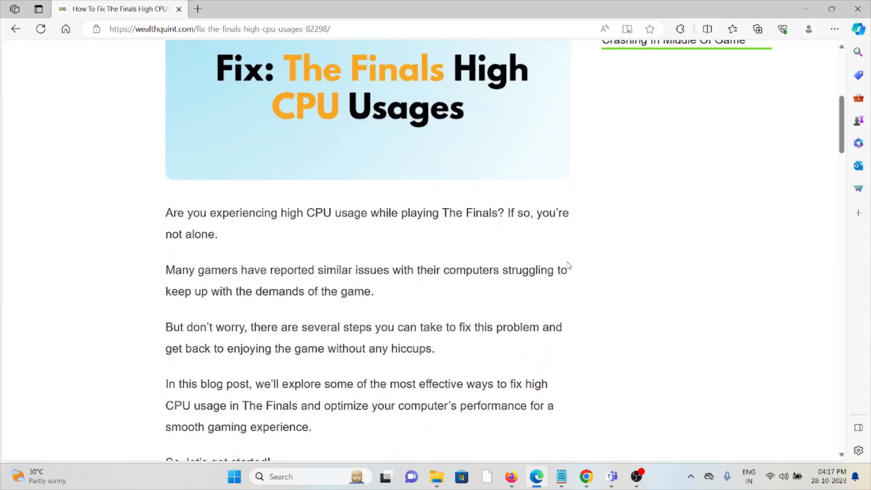
pyautogui.scroll(-3)
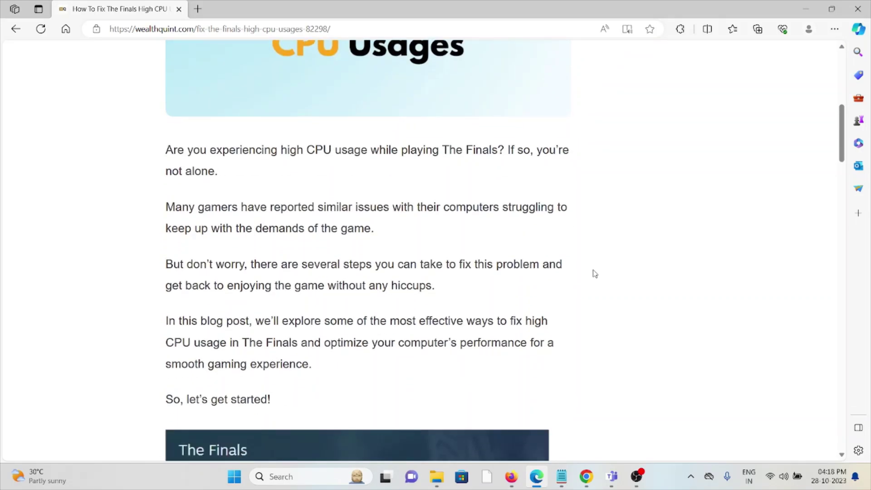
pyautogui.scroll(-3)
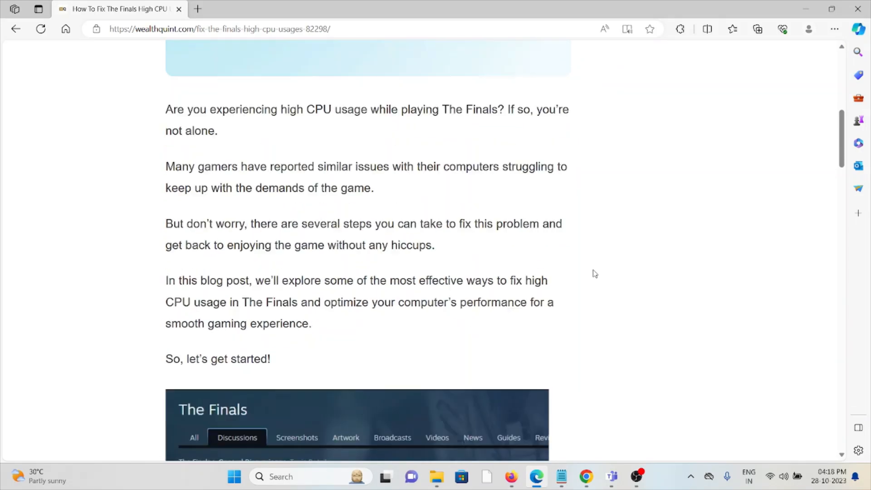
pyautogui.scroll(-3)
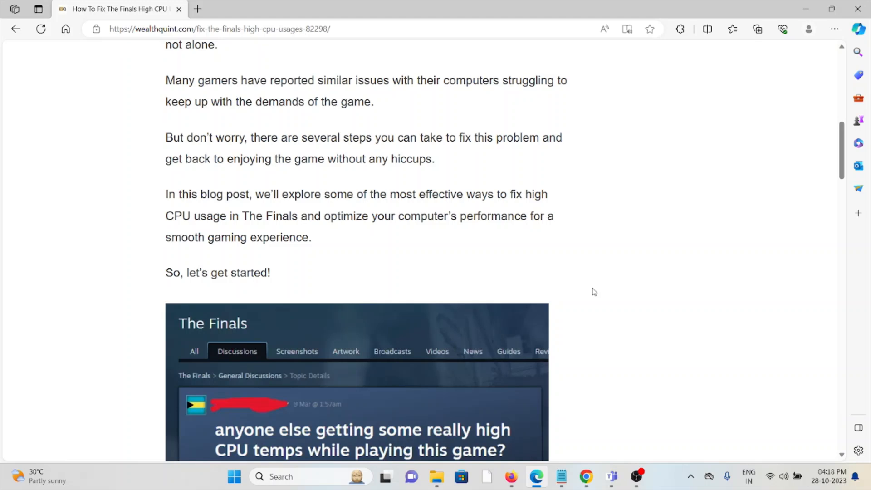
pyautogui.scroll(-3)
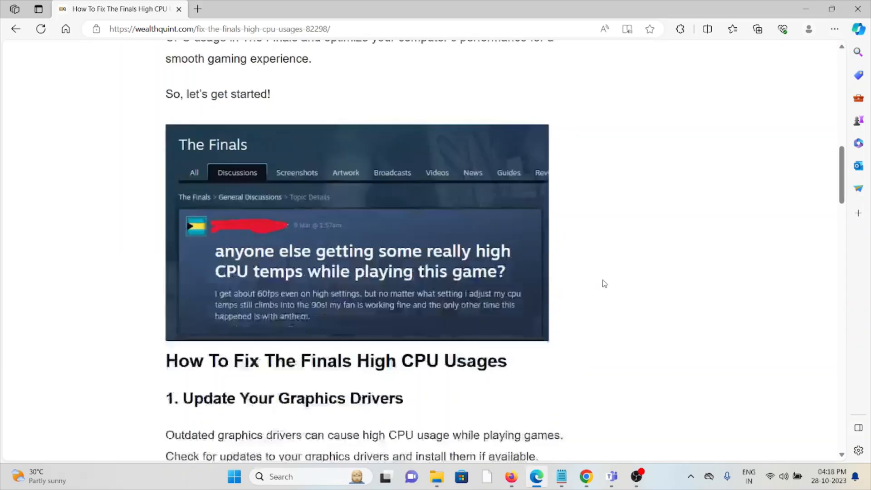
pyautogui.scroll(-3)
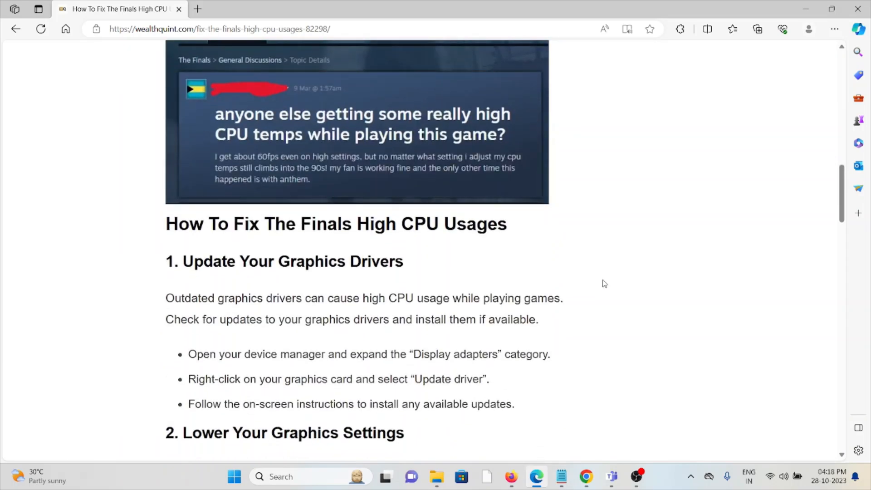
pyautogui.scroll(-3)
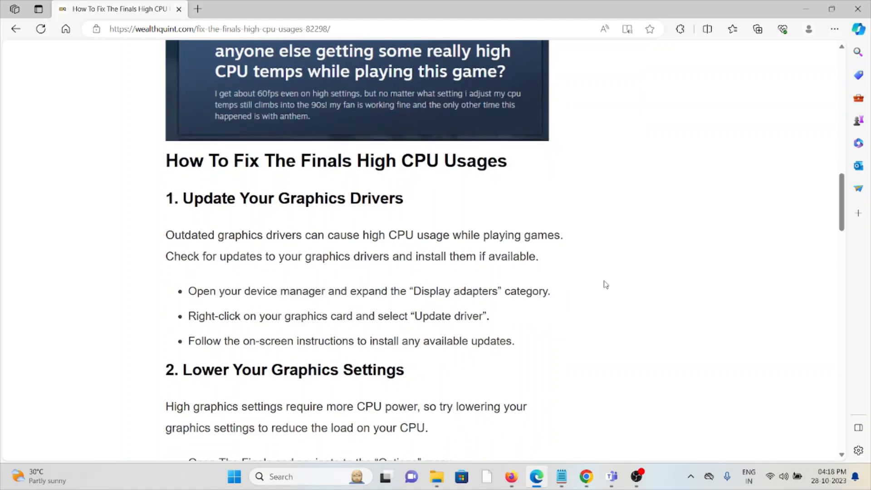
pyautogui.moveTo(610, 278)
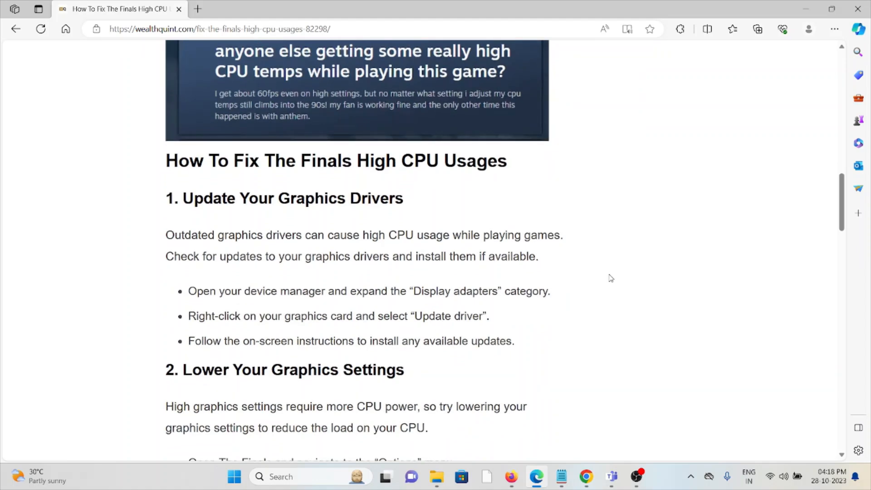
pyautogui.moveTo(626, 285)
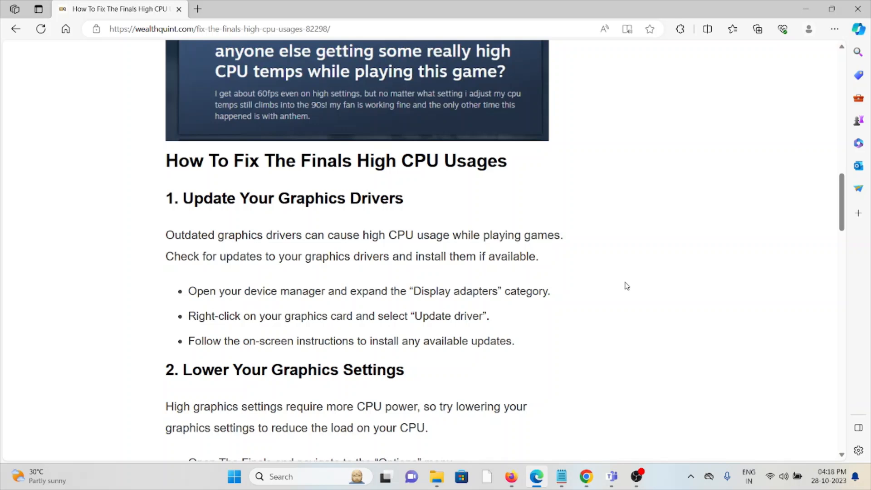
pyautogui.moveTo(636, 301)
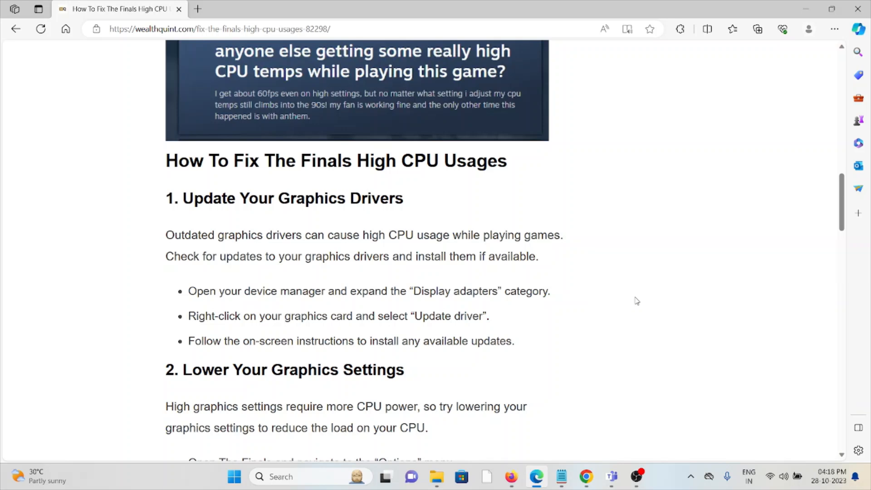
pyautogui.moveTo(638, 302)
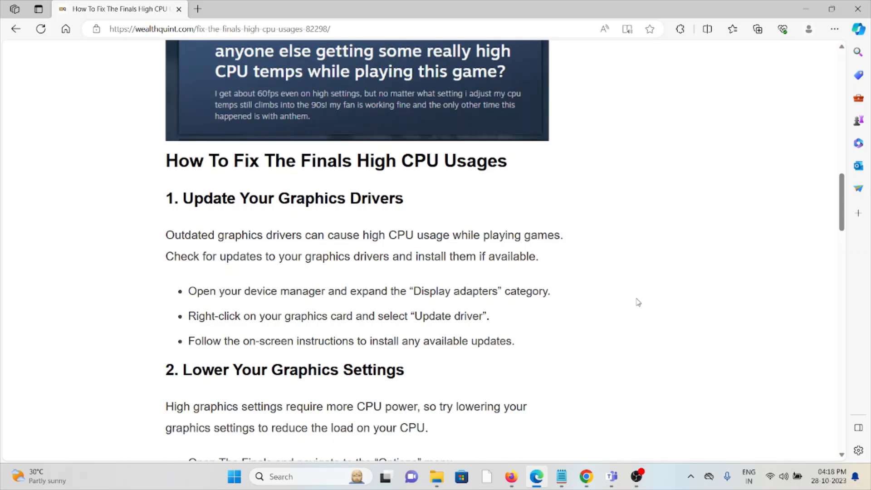
pyautogui.moveTo(641, 298)
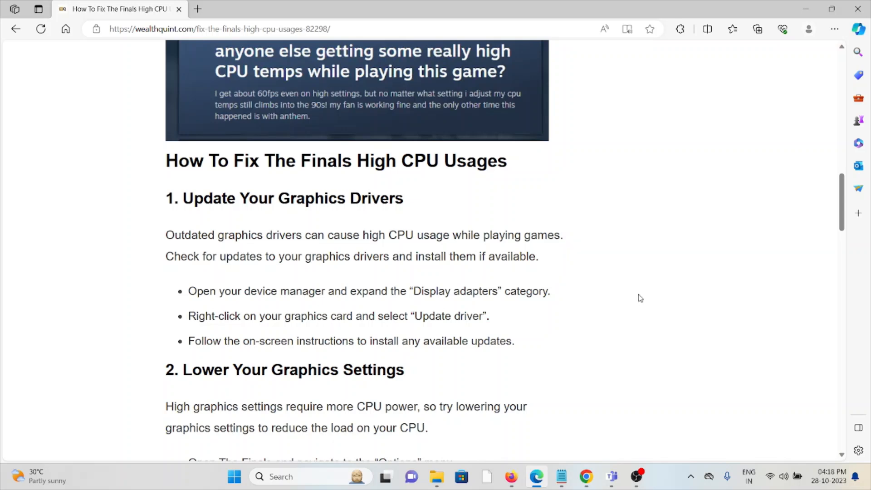
pyautogui.moveTo(655, 296)
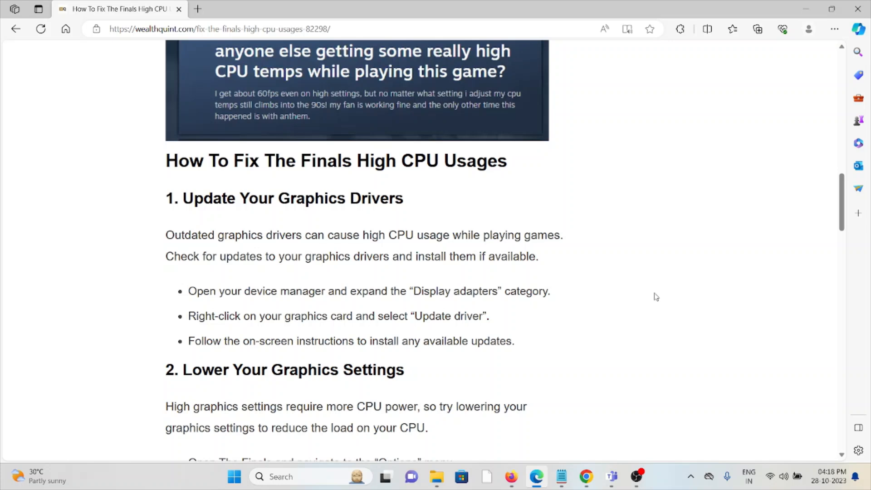
pyautogui.moveTo(664, 296)
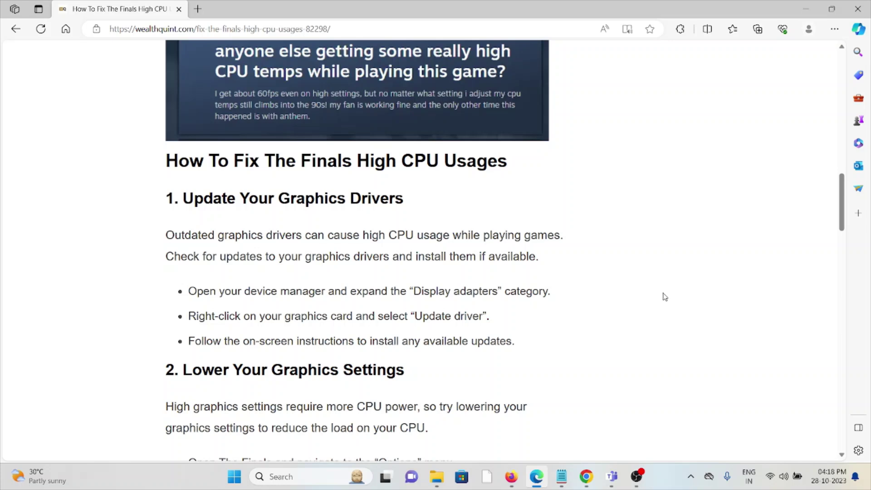
pyautogui.moveTo(600, 283)
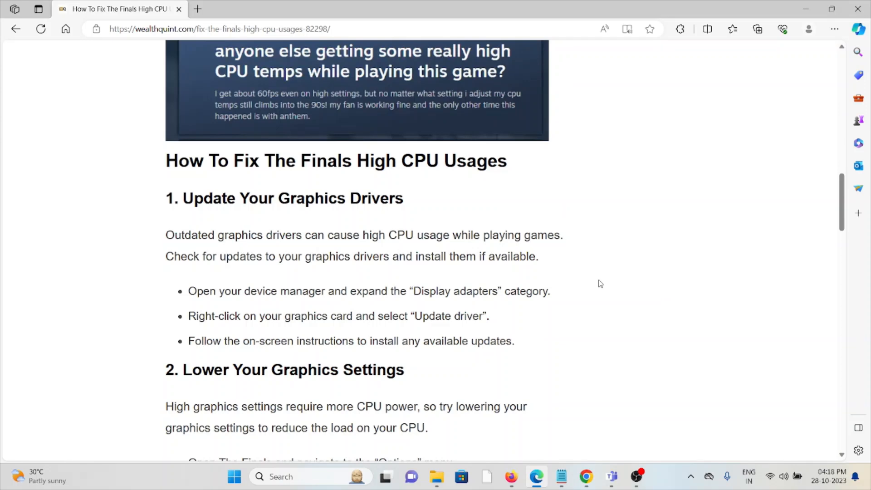
pyautogui.moveTo(605, 274)
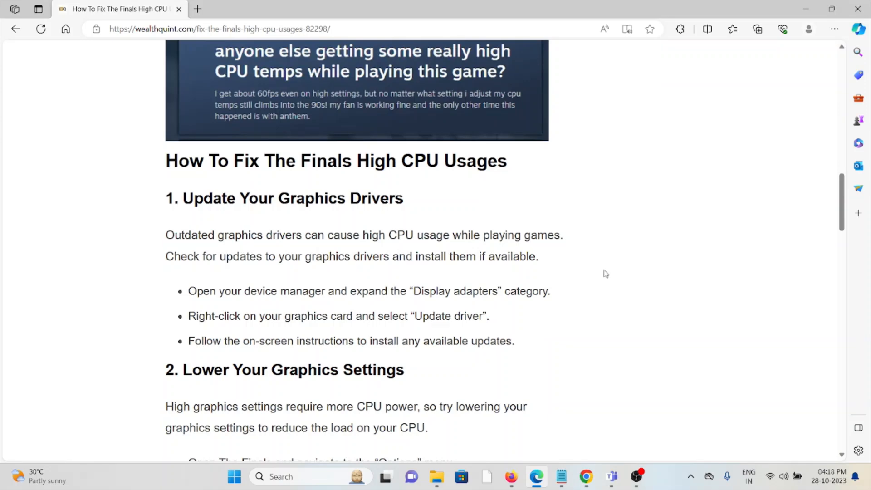
pyautogui.scroll(-3)
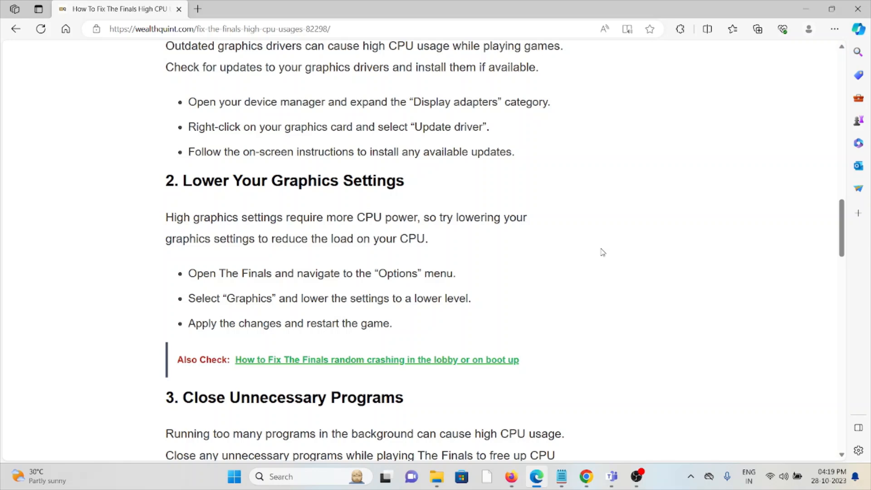
pyautogui.scroll(-3)
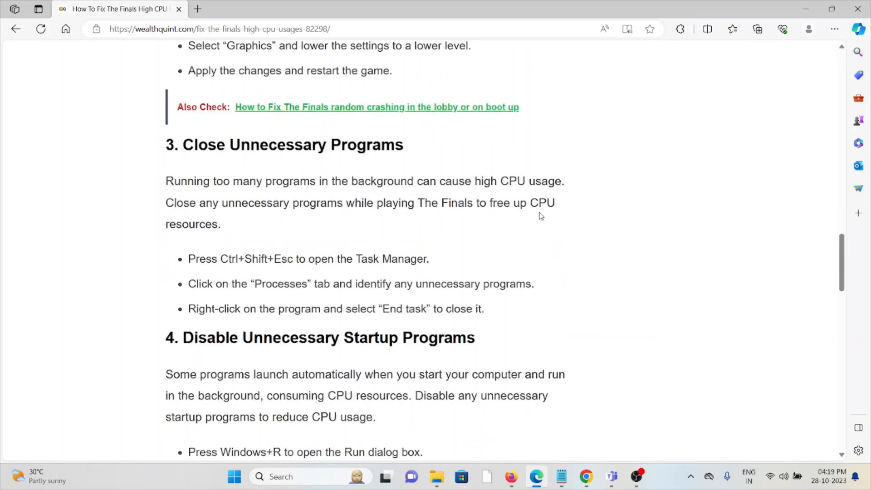
pyautogui.moveTo(614, 139)
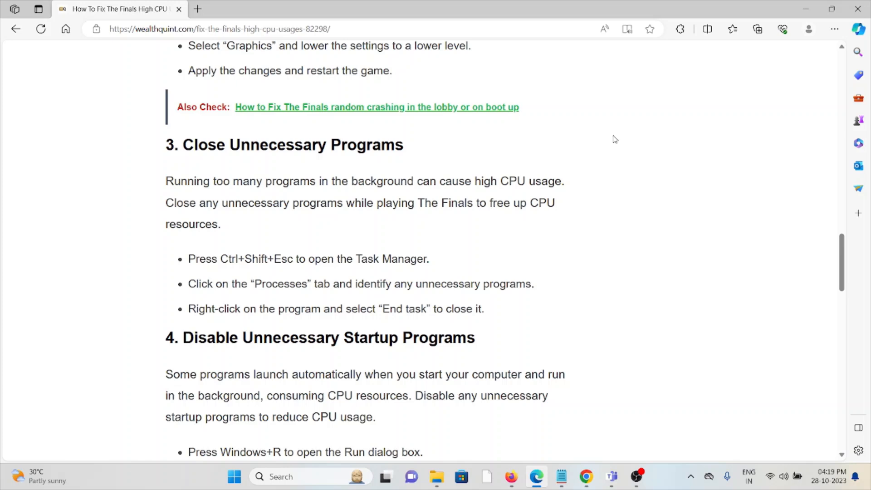
pyautogui.moveTo(627, 136)
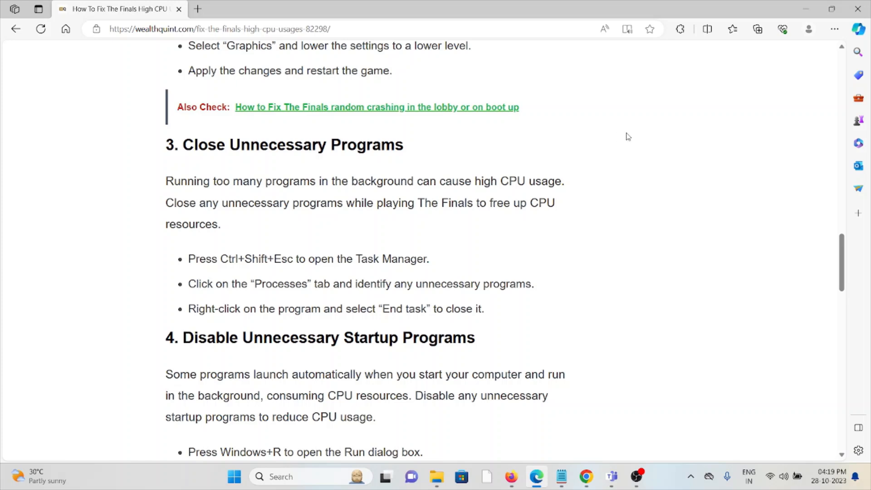
pyautogui.moveTo(640, 128)
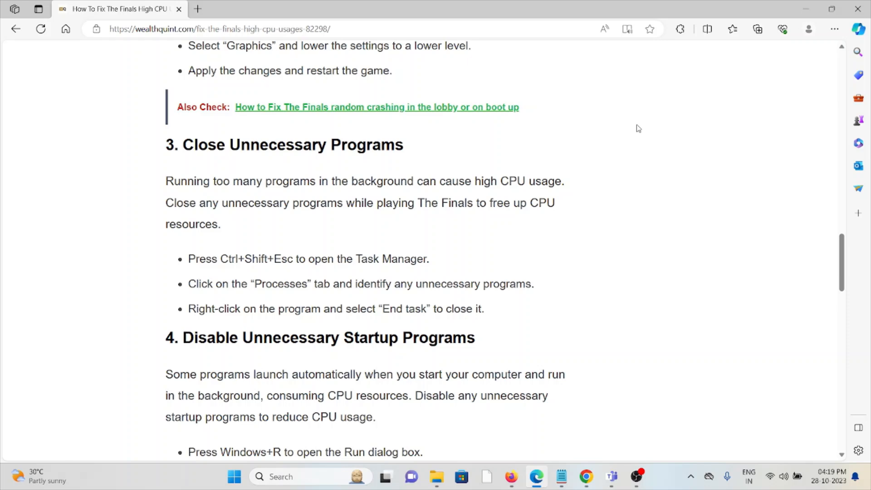
pyautogui.moveTo(645, 271)
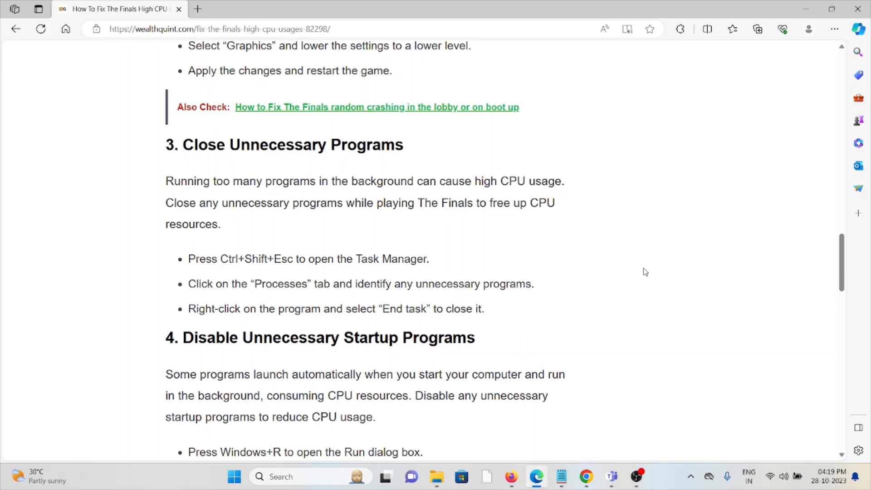
pyautogui.scroll(-3)
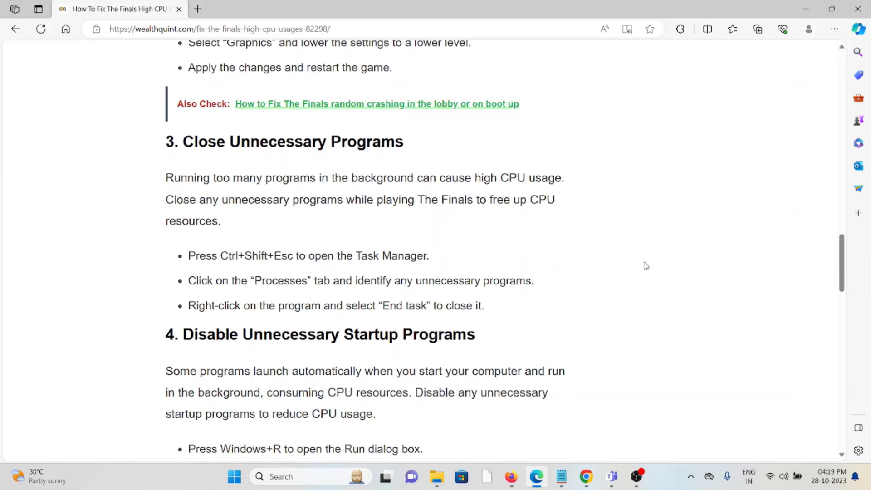
pyautogui.scroll(-3)
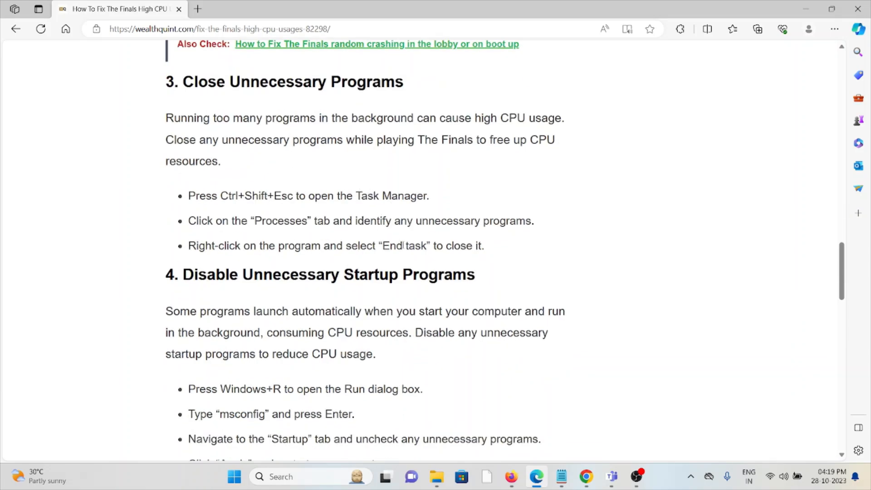
pyautogui.moveTo(378, 245)
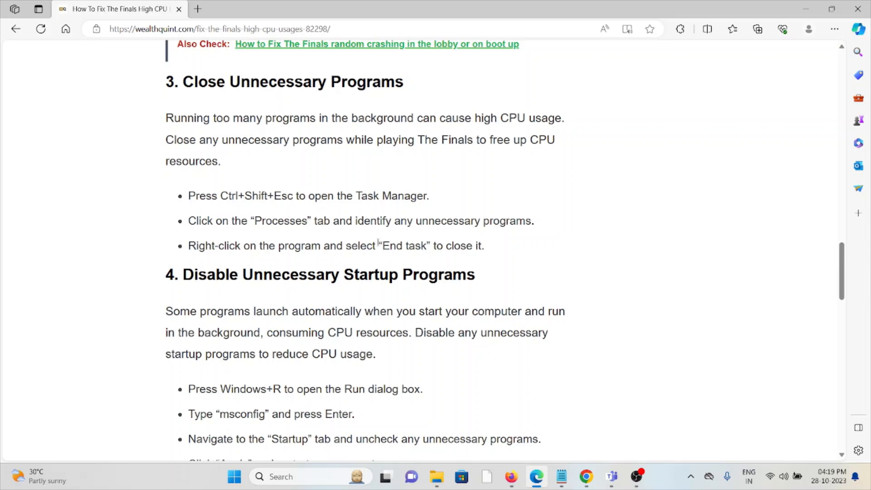
pyautogui.moveTo(529, 236)
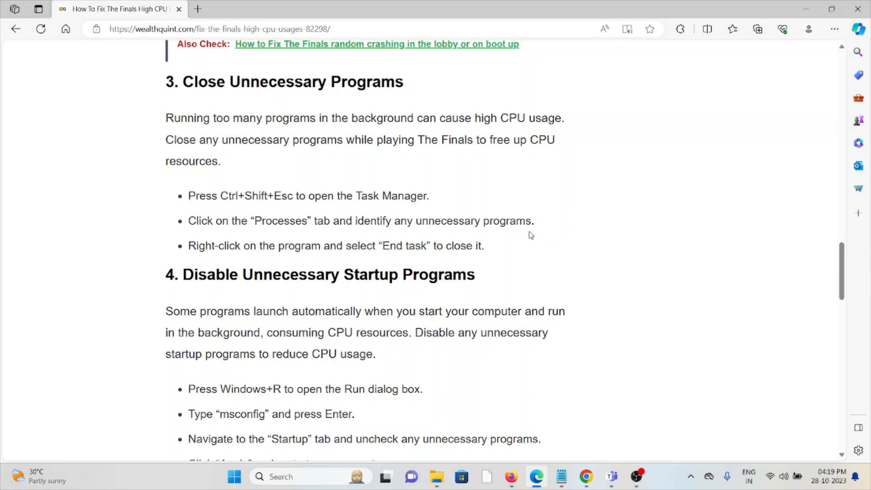
pyautogui.scroll(-3)
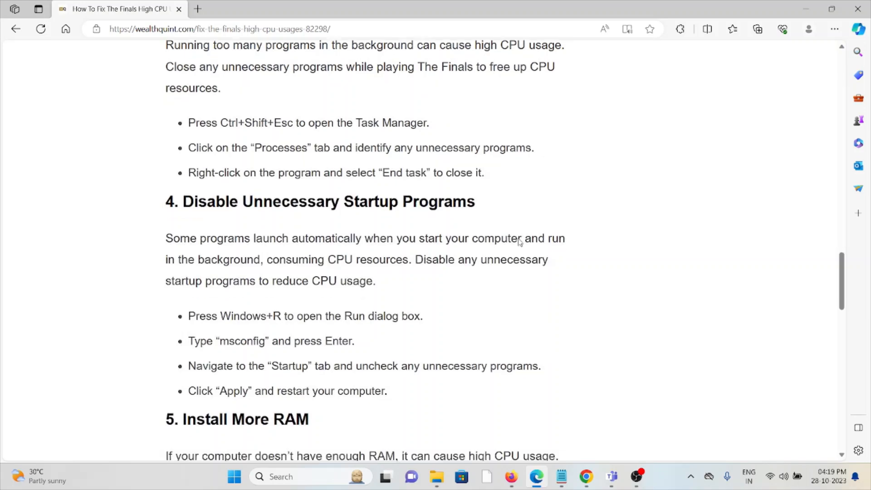
pyautogui.scroll(-3)
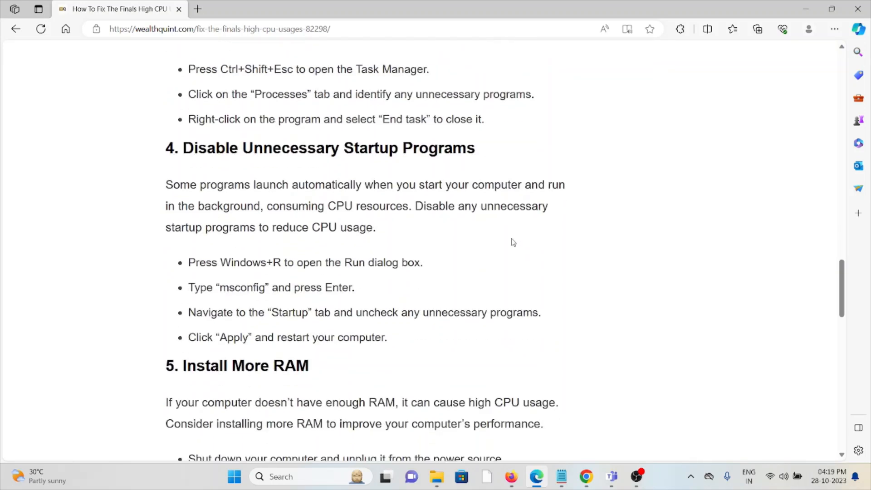
pyautogui.moveTo(497, 241)
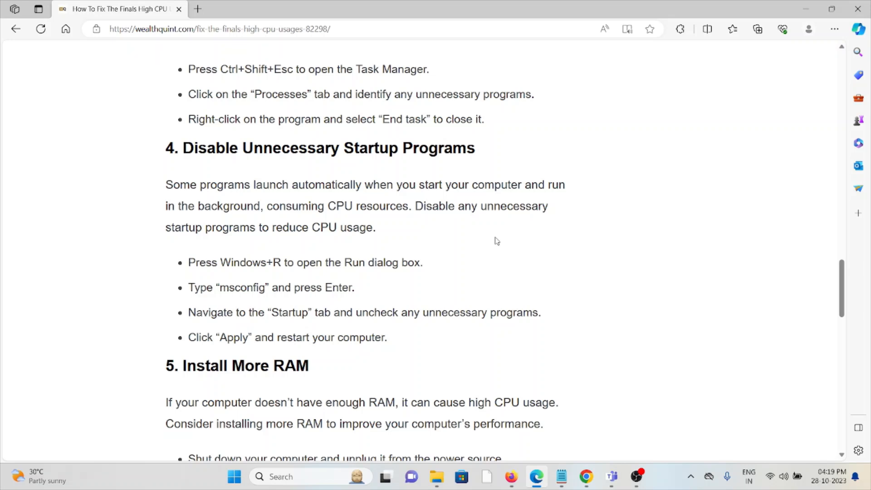
pyautogui.moveTo(167, 259)
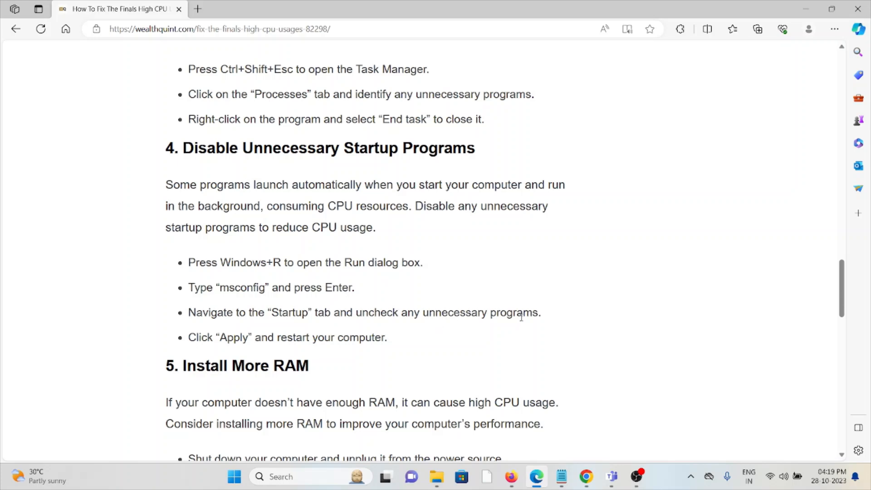
pyautogui.scroll(-3)
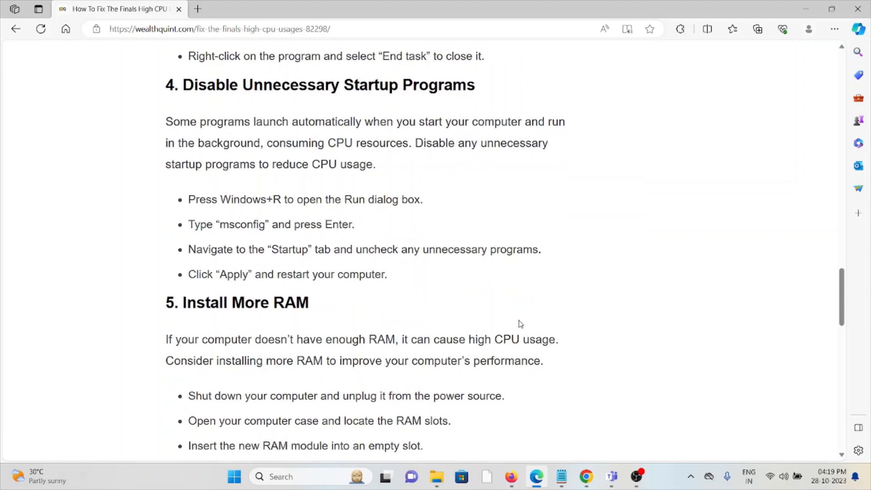
pyautogui.scroll(-3)
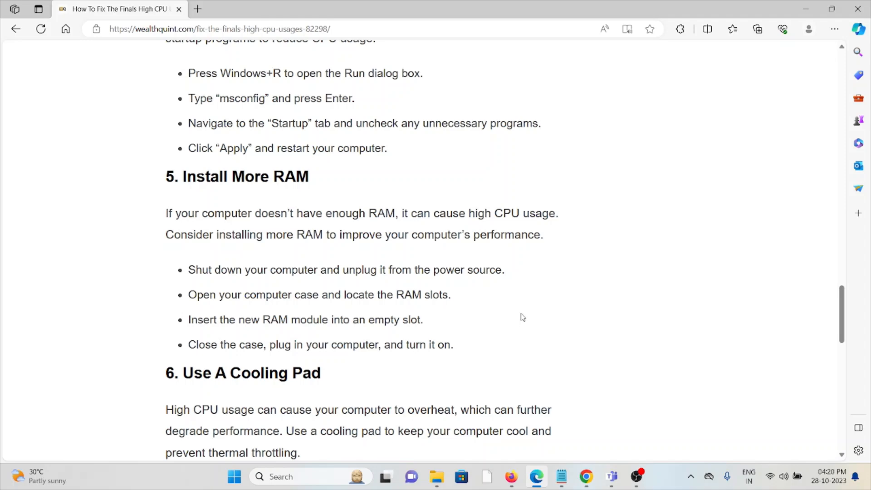
pyautogui.moveTo(529, 258)
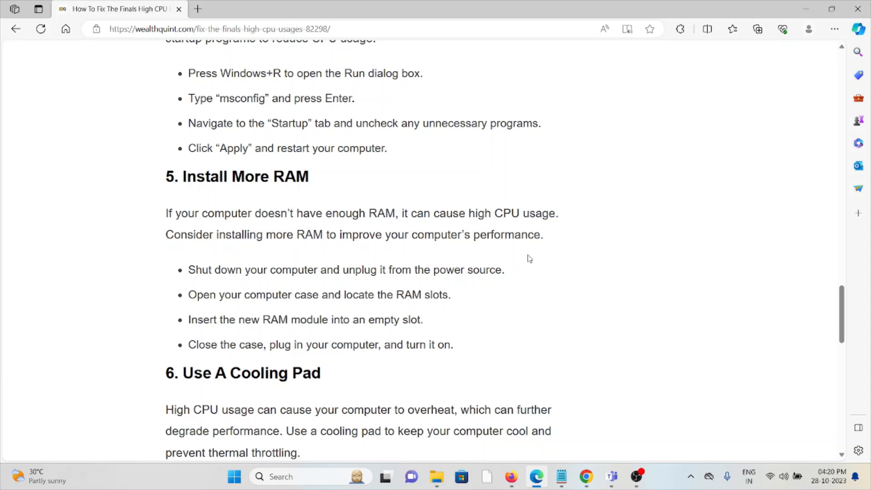
pyautogui.scroll(-3)
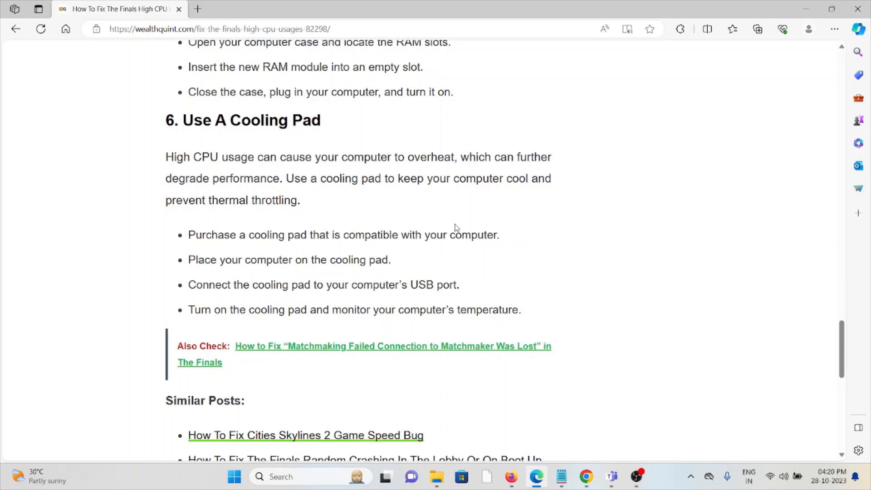